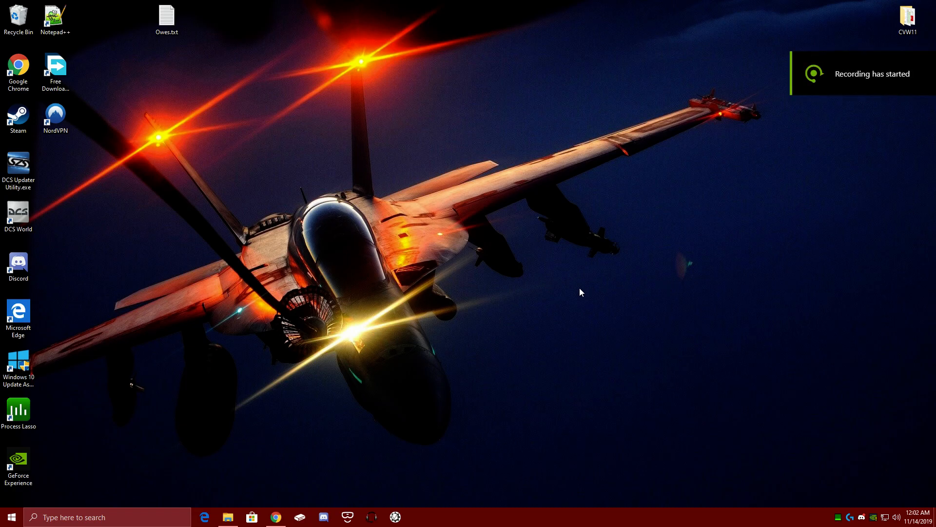
{"action": "mouse_move", "coordinate": [766, 383]}
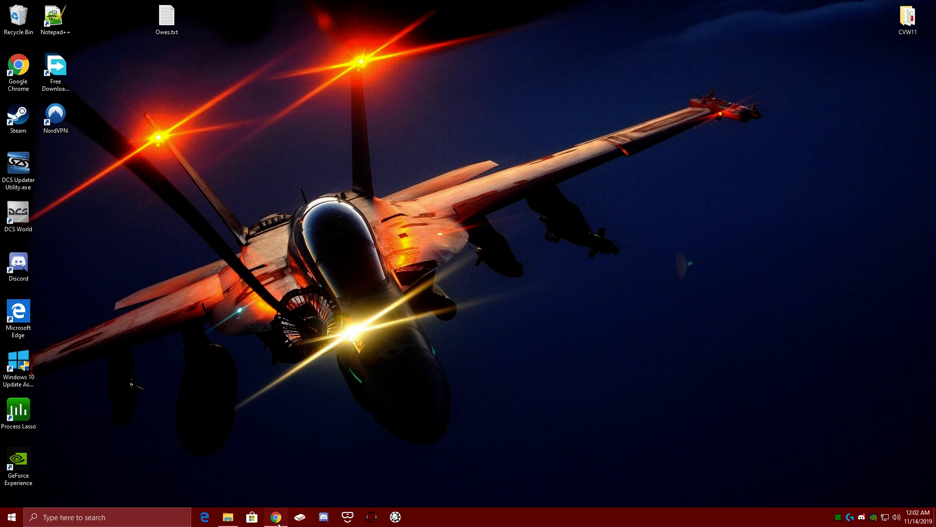
{"action": "mouse_move", "coordinate": [276, 516]}
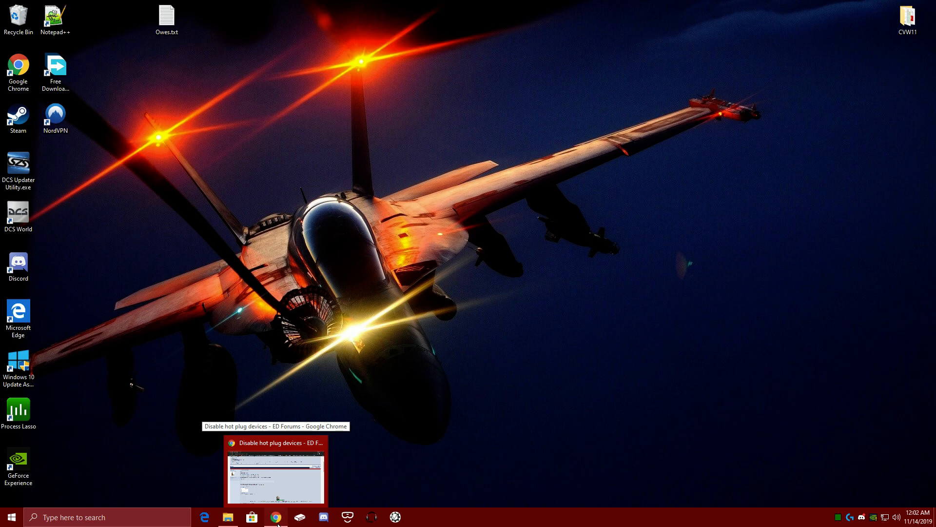
Restore the ED Forums thread window and scroll to the end of the first post
{"action": "left_click", "coordinate": [275, 471]}
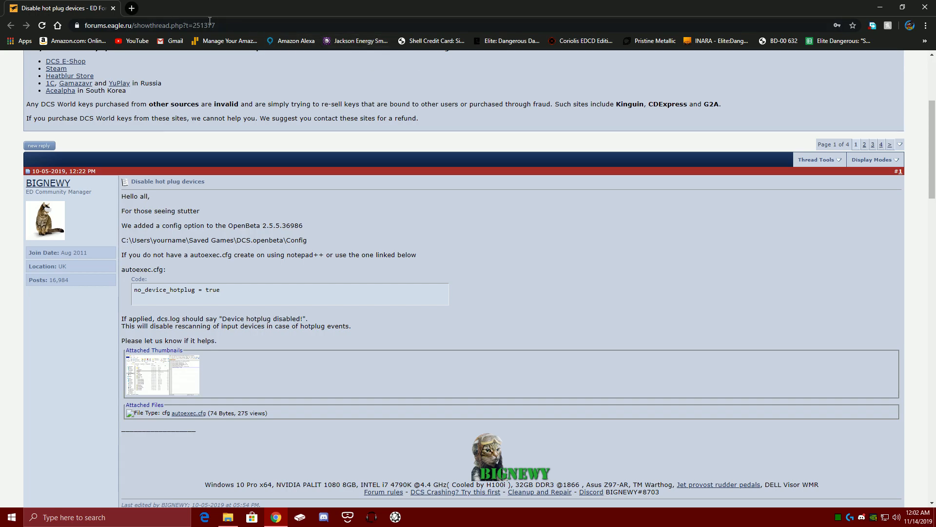
{"action": "mouse_move", "coordinate": [189, 429]}
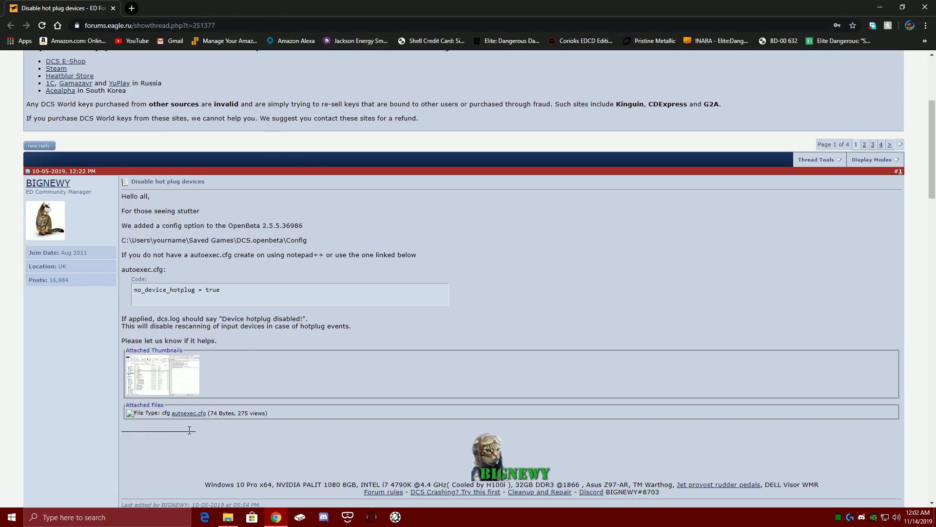
{"action": "scroll", "scroll_direction": "down", "scroll_amount": 3}
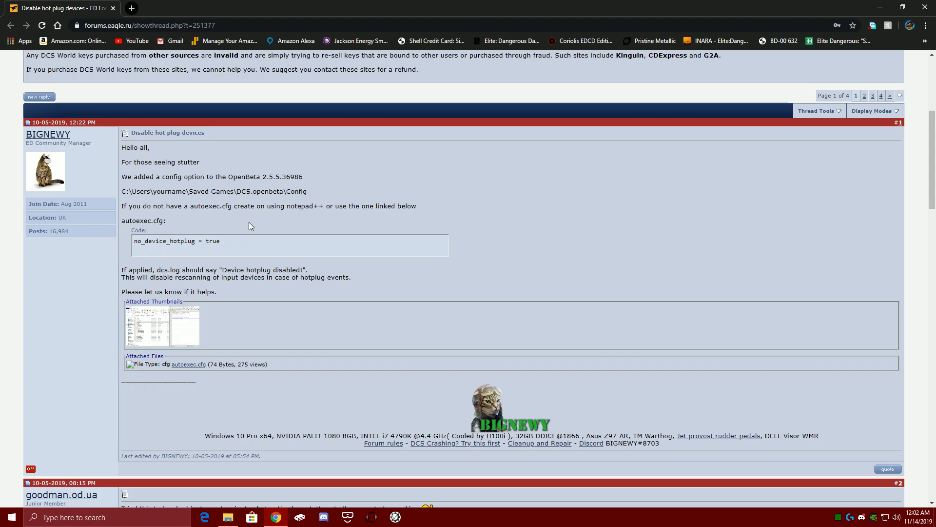
{"action": "mouse_move", "coordinate": [289, 206]}
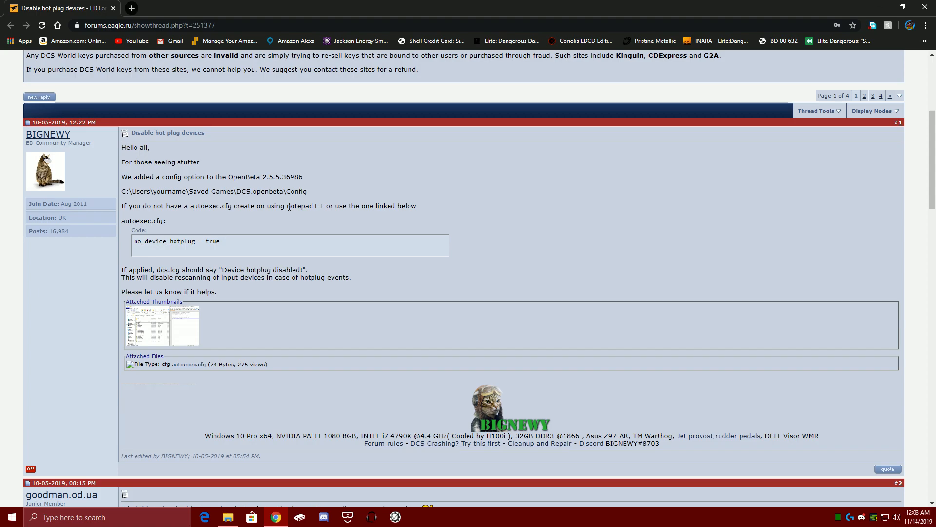
{"action": "mouse_move", "coordinate": [241, 212]}
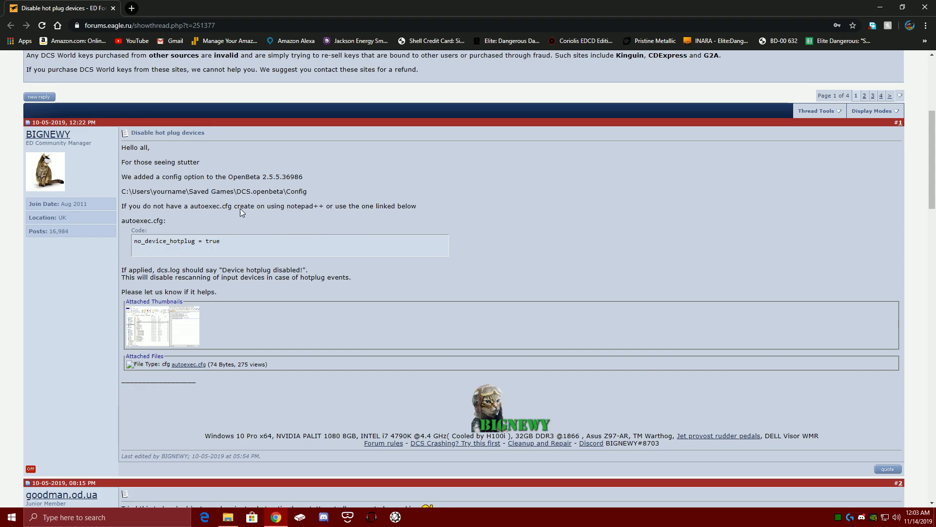
{"action": "mouse_move", "coordinate": [275, 276]}
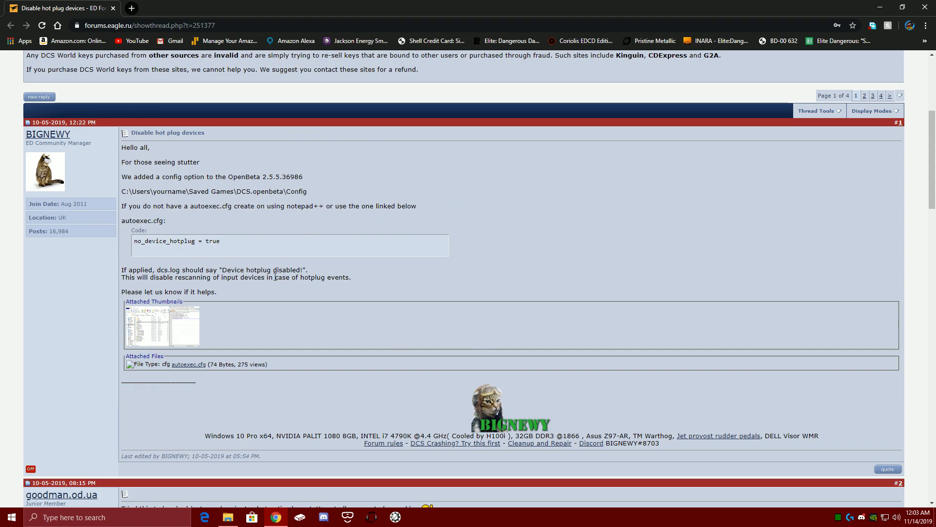
{"action": "mouse_move", "coordinate": [187, 364]}
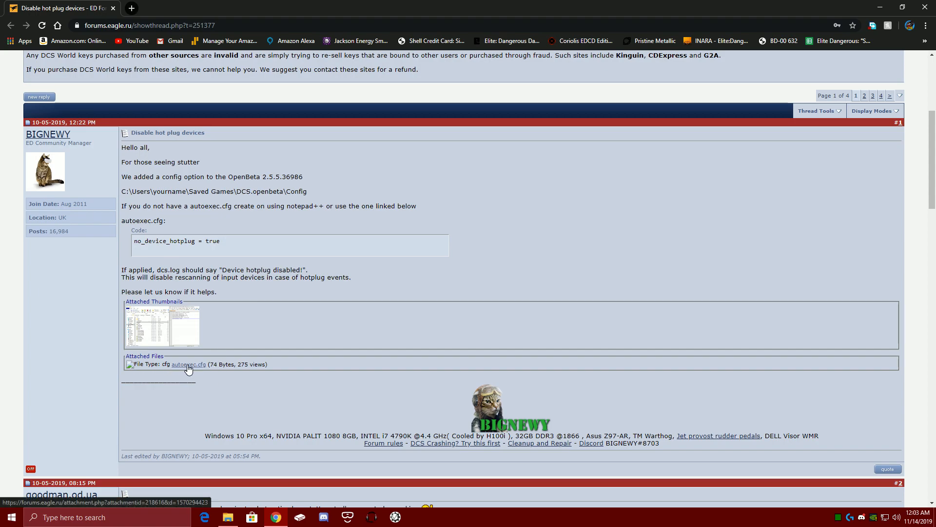
Download the attached autoexec.cfg and keep it despite the harmful-file warning
{"action": "left_click", "coordinate": [187, 364]}
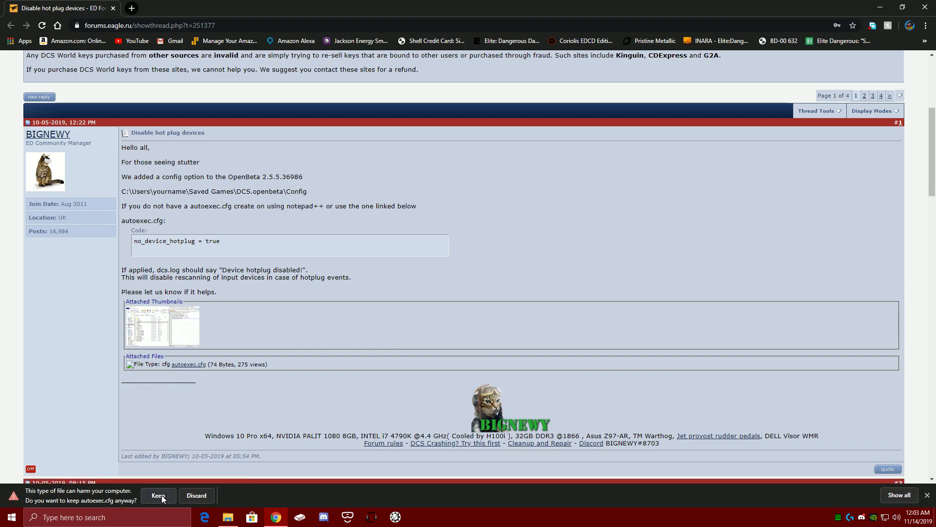
{"action": "left_click", "coordinate": [157, 495]}
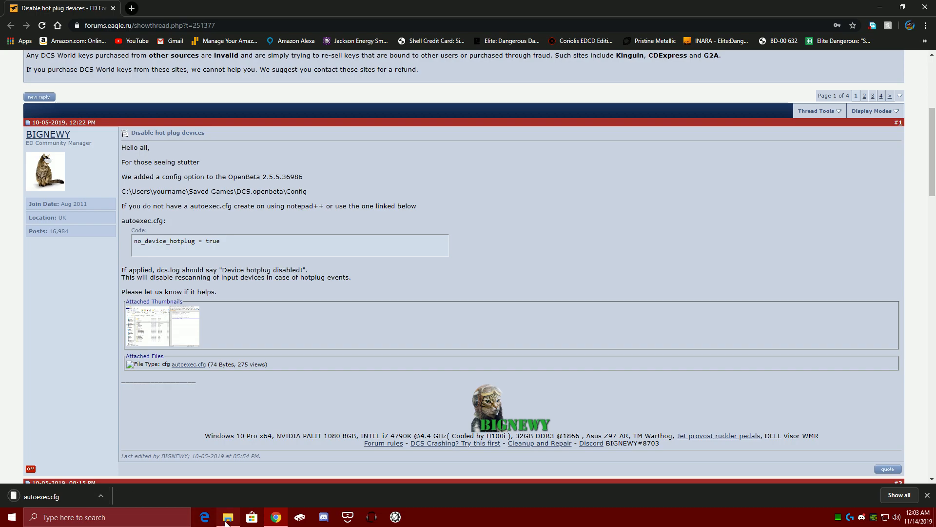
Browse File Explorer from C: through Users, the user folder and Saved Games into DCS
{"action": "left_click", "coordinate": [227, 517]}
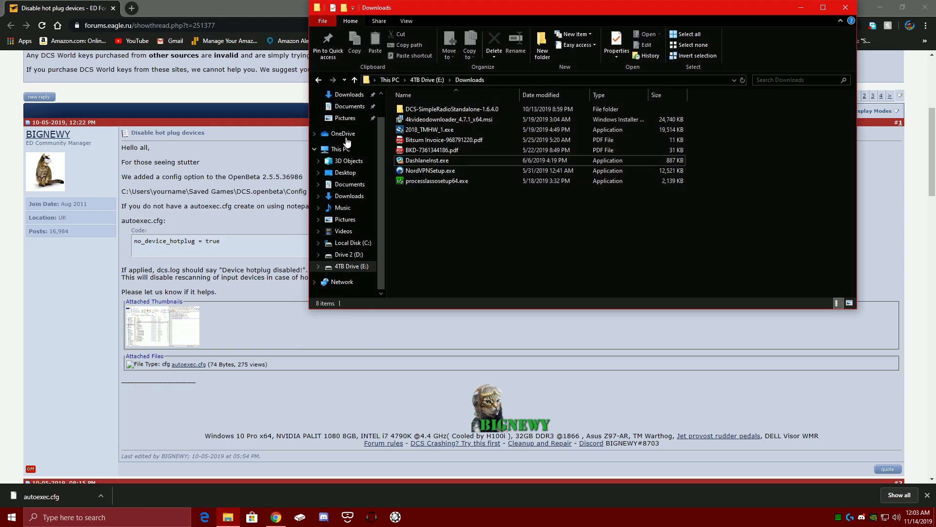
{"action": "left_click", "coordinate": [353, 243]}
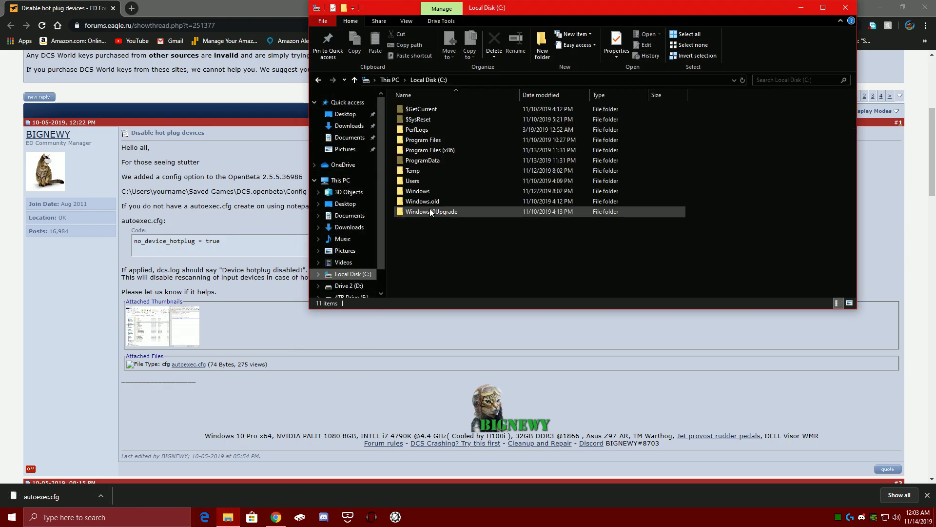
{"action": "double_click", "coordinate": [412, 181]}
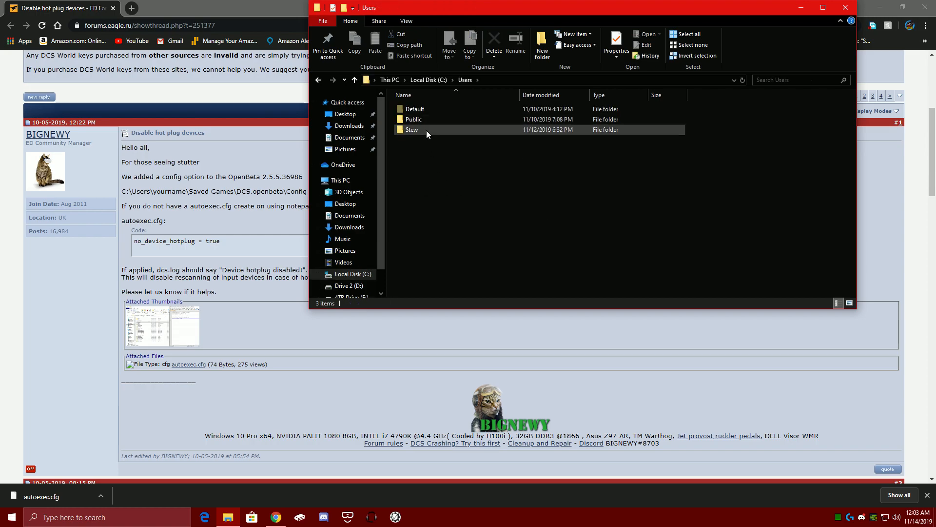
{"action": "double_click", "coordinate": [412, 130]}
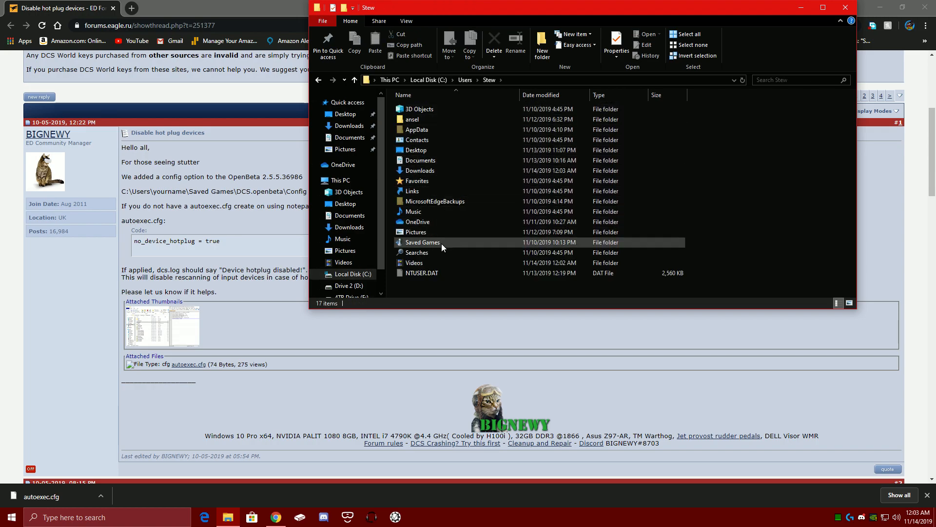
{"action": "double_click", "coordinate": [423, 242]}
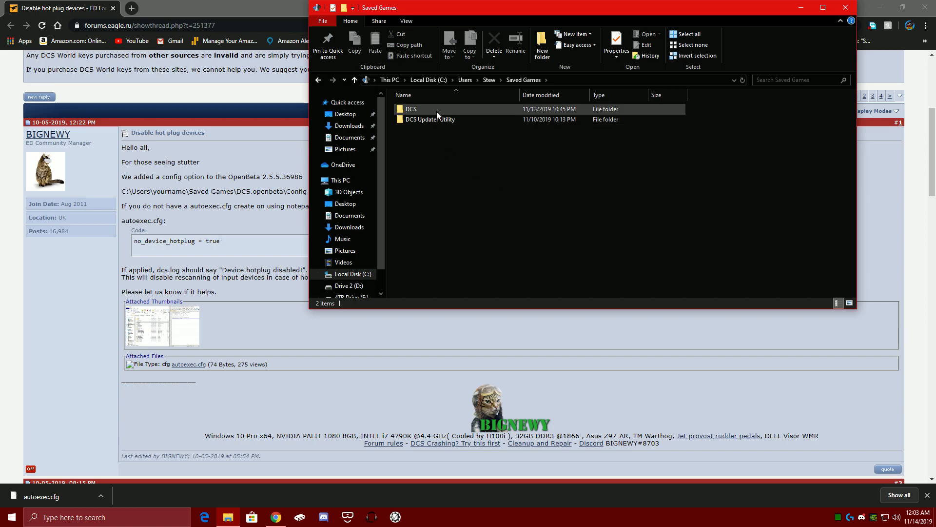
{"action": "double_click", "coordinate": [410, 109]}
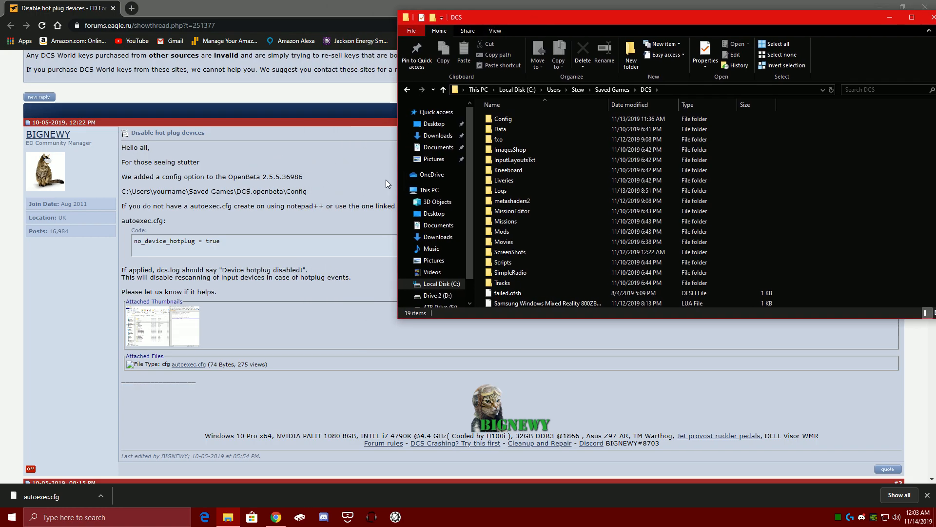
Enter the Config folder, where an existing autoexec.cfg is listed
{"action": "left_click", "coordinate": [513, 180]}
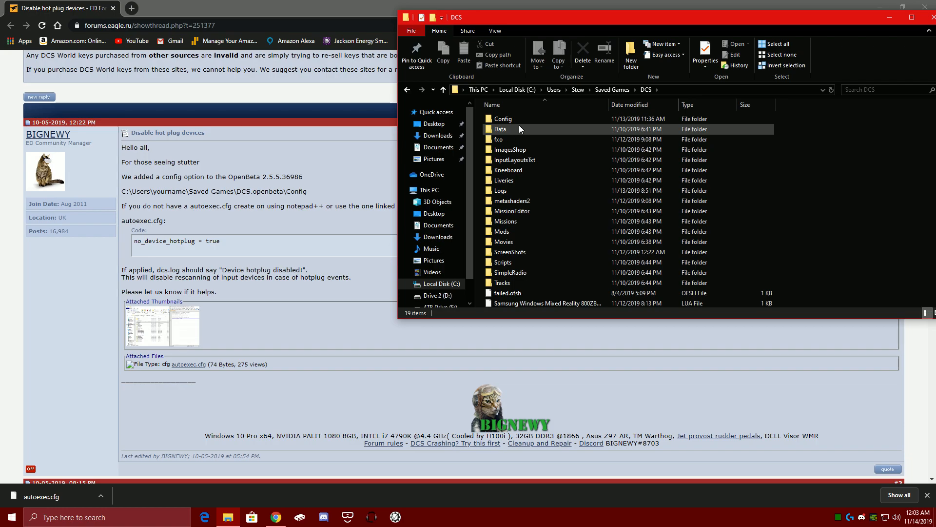
{"action": "left_click", "coordinate": [492, 105]}
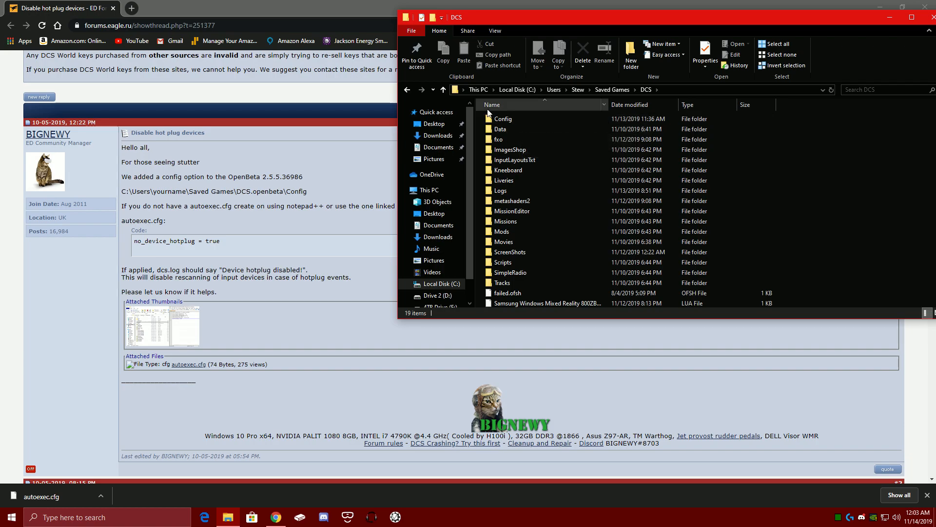
{"action": "mouse_move", "coordinate": [503, 118]}
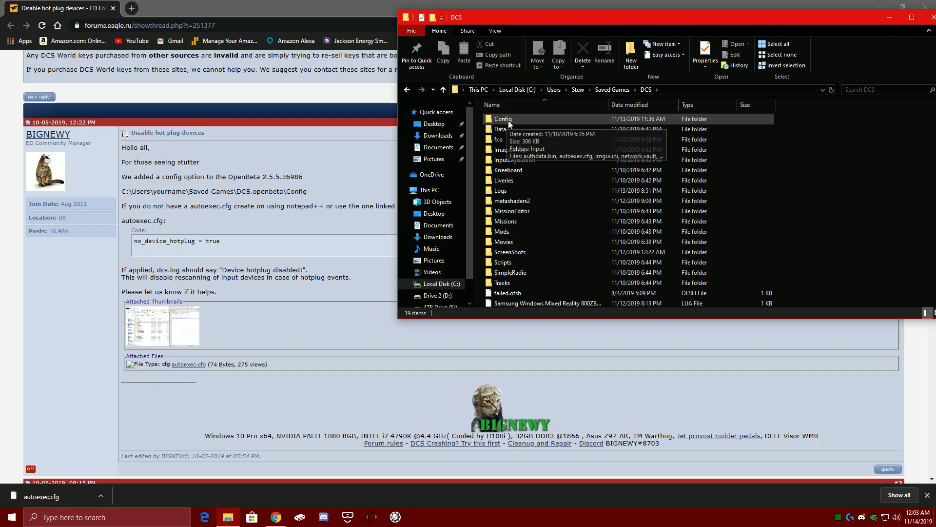
{"action": "double_click", "coordinate": [502, 118]}
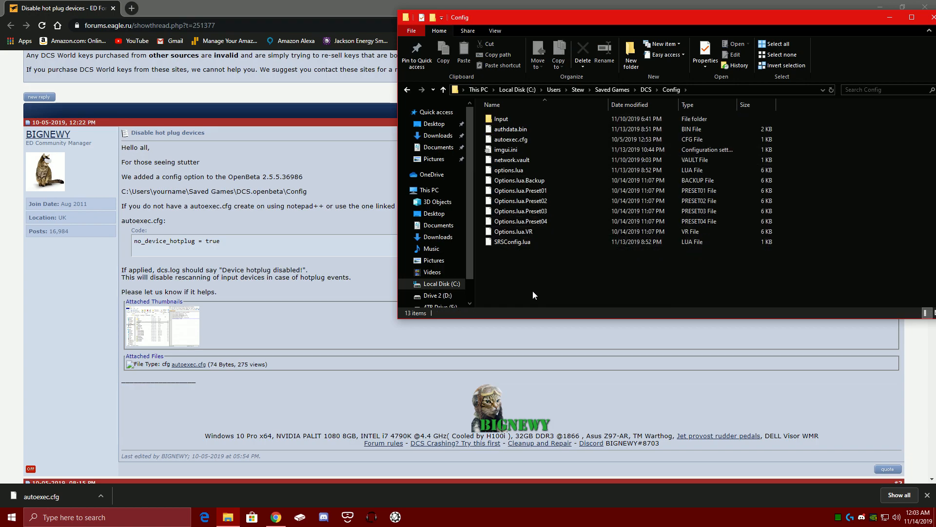
{"action": "mouse_move", "coordinate": [511, 139]}
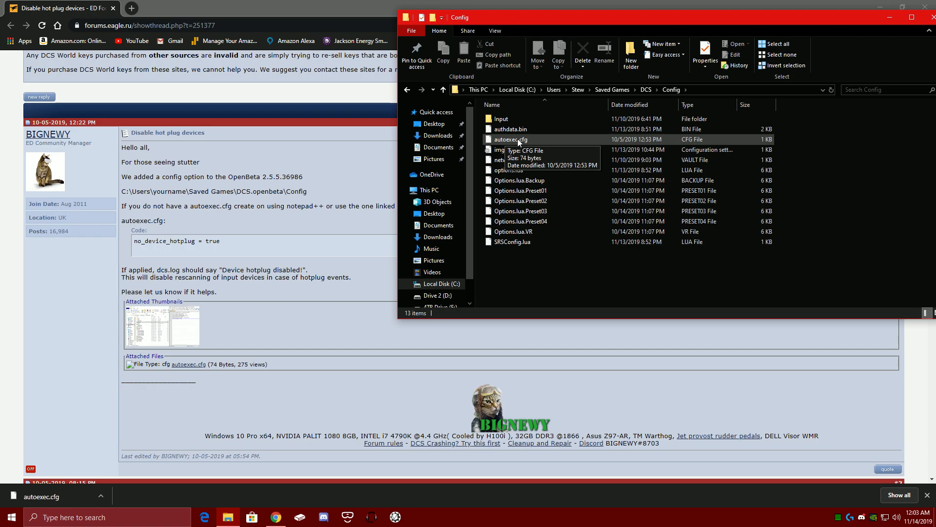
{"action": "right_click", "coordinate": [511, 139]}
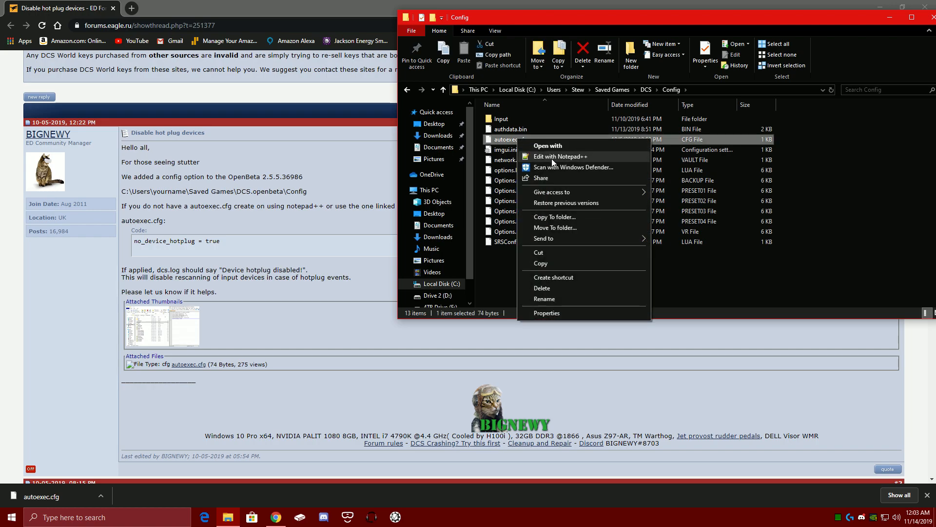
{"action": "left_click", "coordinate": [560, 156]}
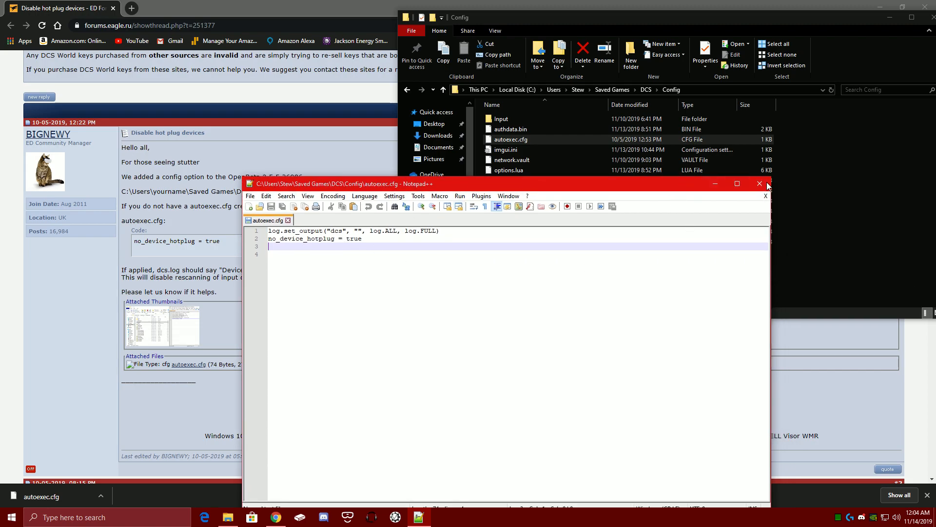
{"action": "left_click", "coordinate": [759, 183]}
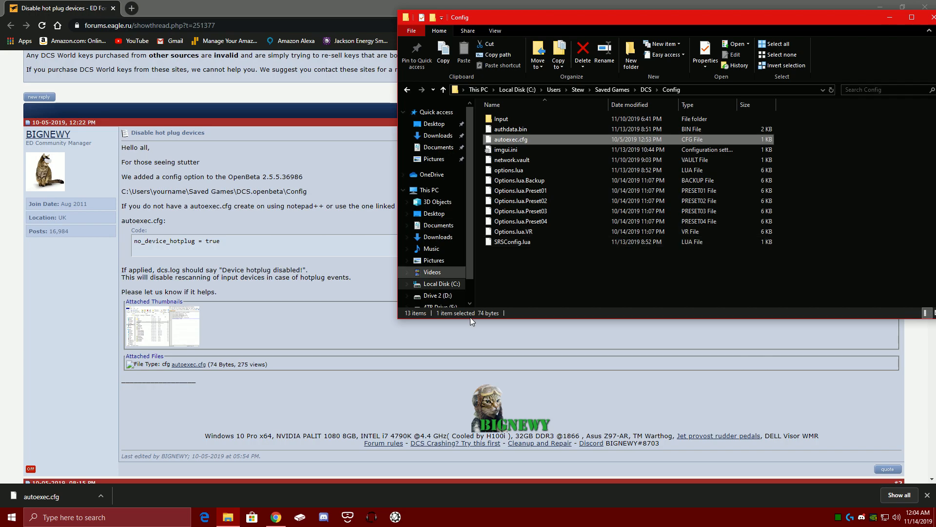
{"action": "mouse_move", "coordinate": [471, 321]}
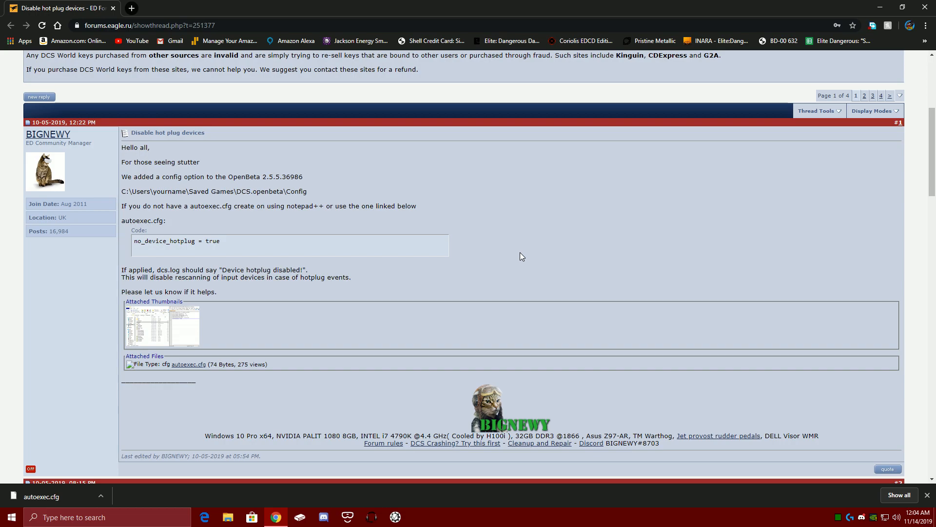
{"action": "mouse_move", "coordinate": [625, 229]}
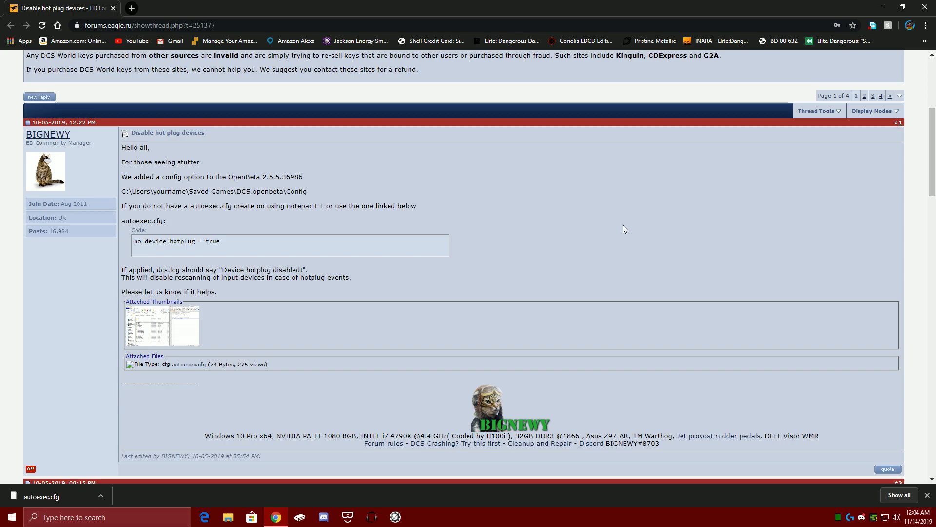
{"action": "mouse_move", "coordinate": [317, 398]}
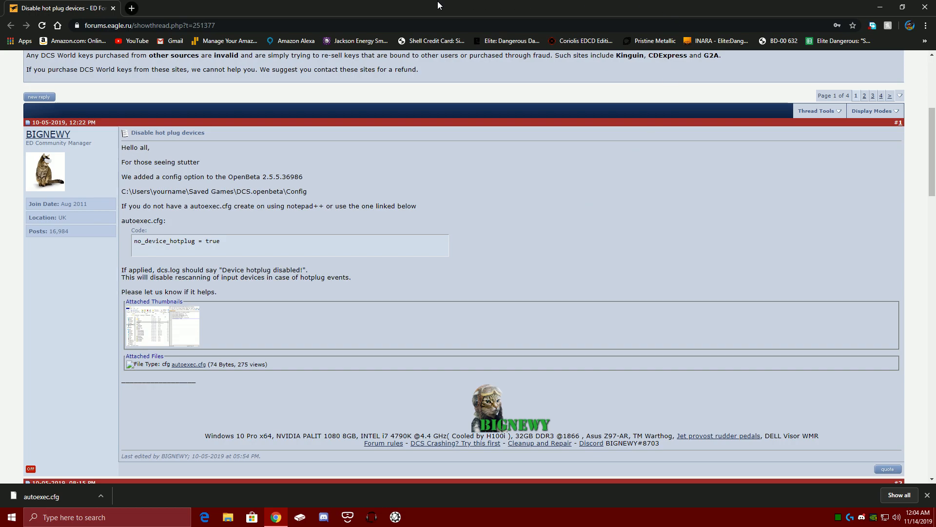
{"action": "mouse_move", "coordinate": [685, 495]}
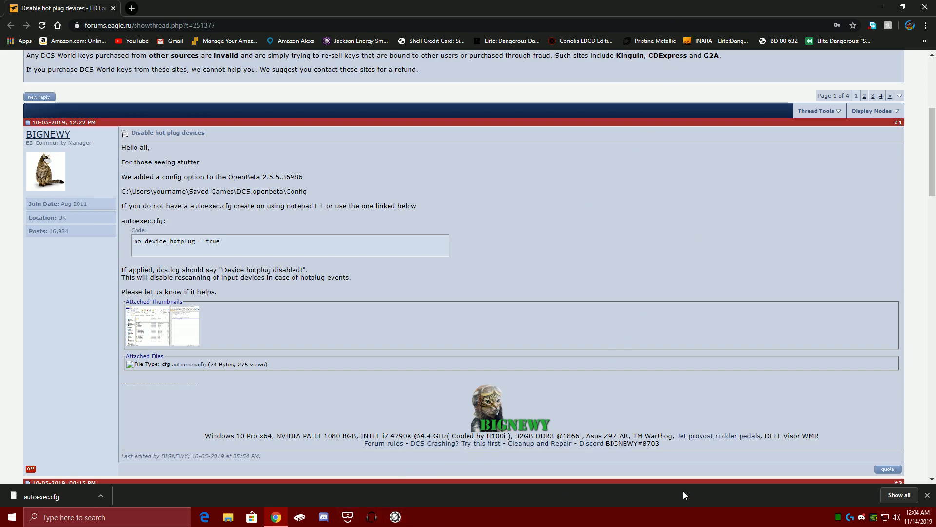